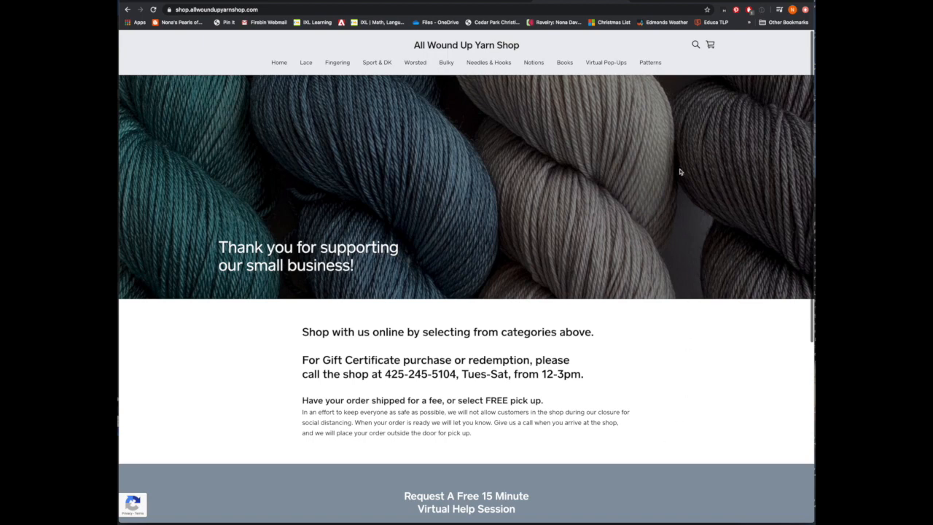
pyautogui.moveTo(649, 65)
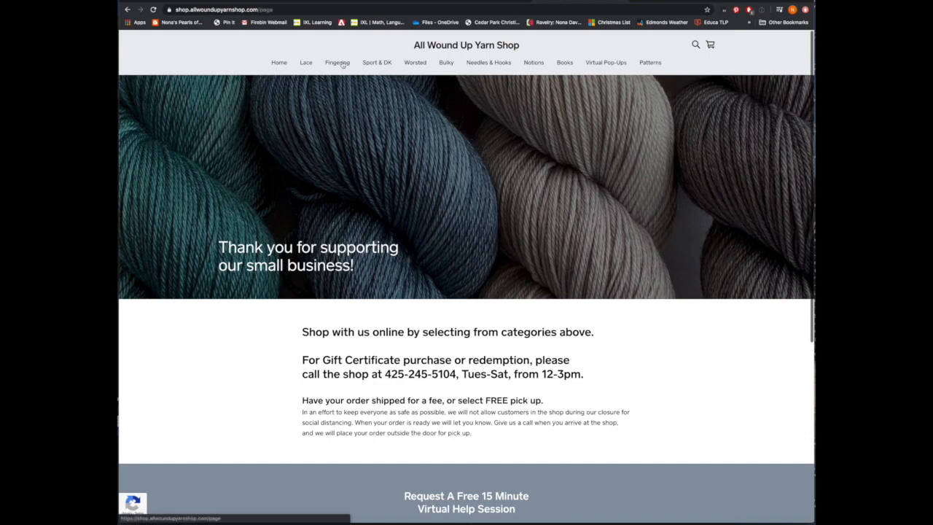
# Add one skein of Anzula Nebula fingering in 145 Mulberry ($29.95) to the cart
pyautogui.click(337, 61)
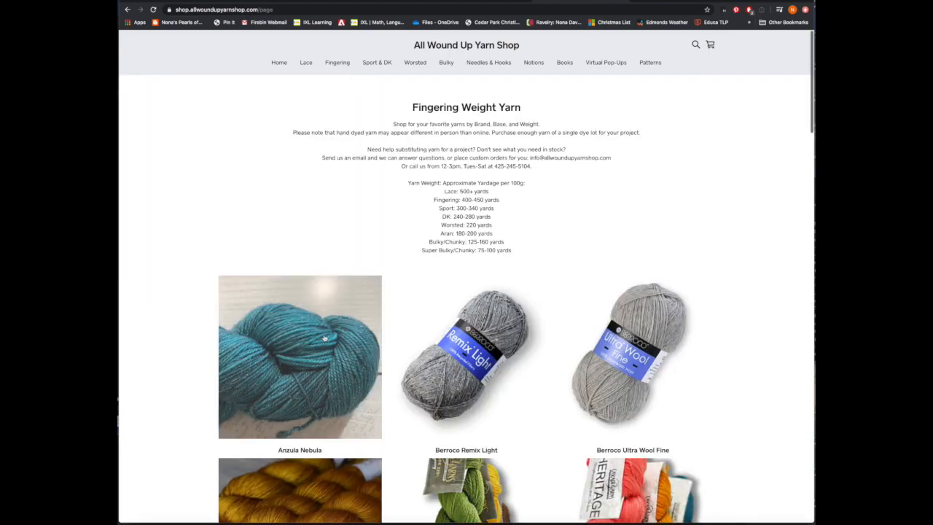
pyautogui.click(299, 356)
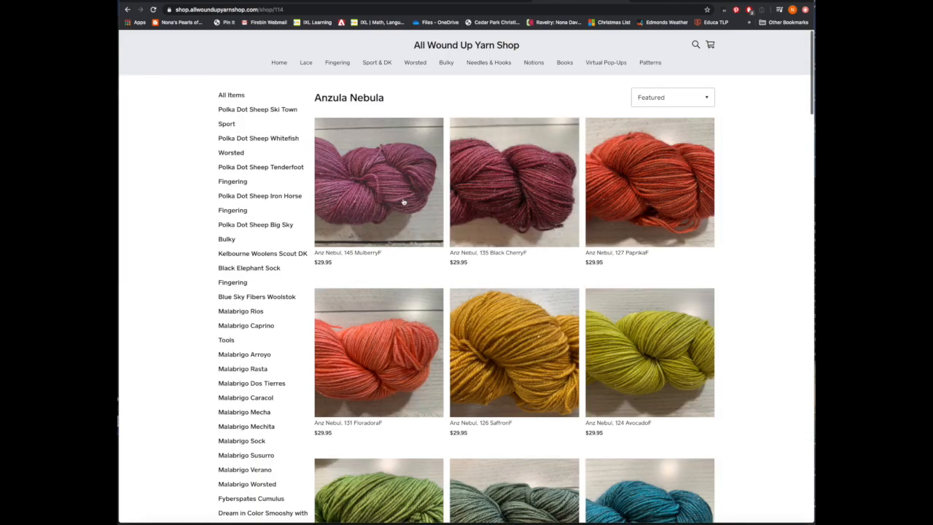
pyautogui.click(379, 181)
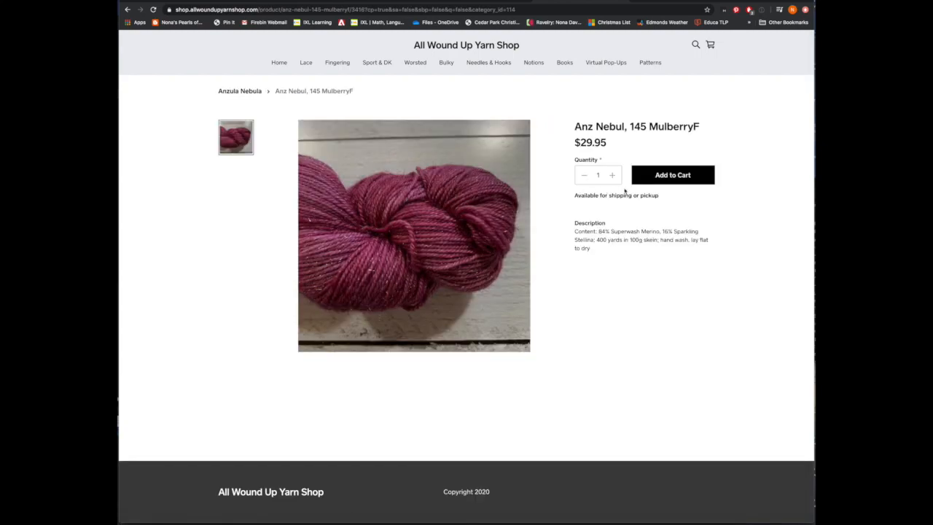
pyautogui.click(671, 175)
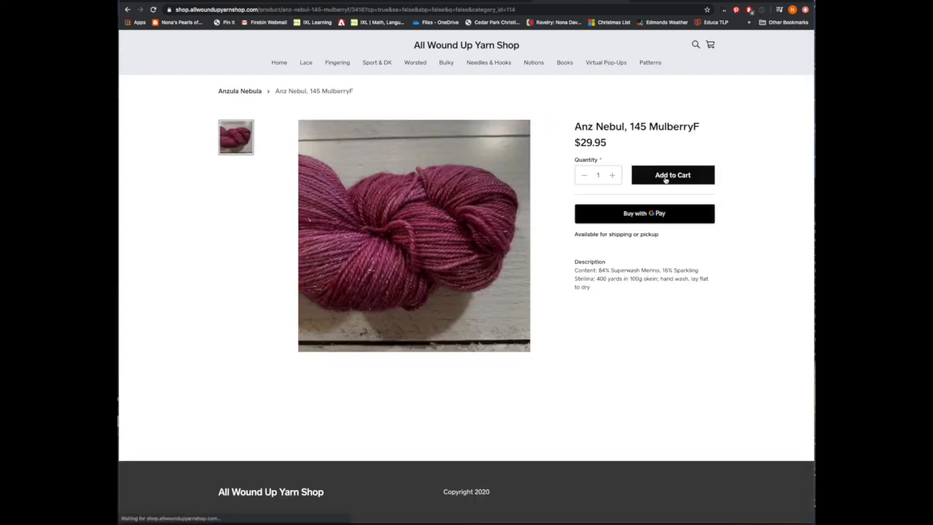
# Open the cart showing the Mulberry skein, $29.95 subtotal, set for shipping
pyautogui.click(672, 175)
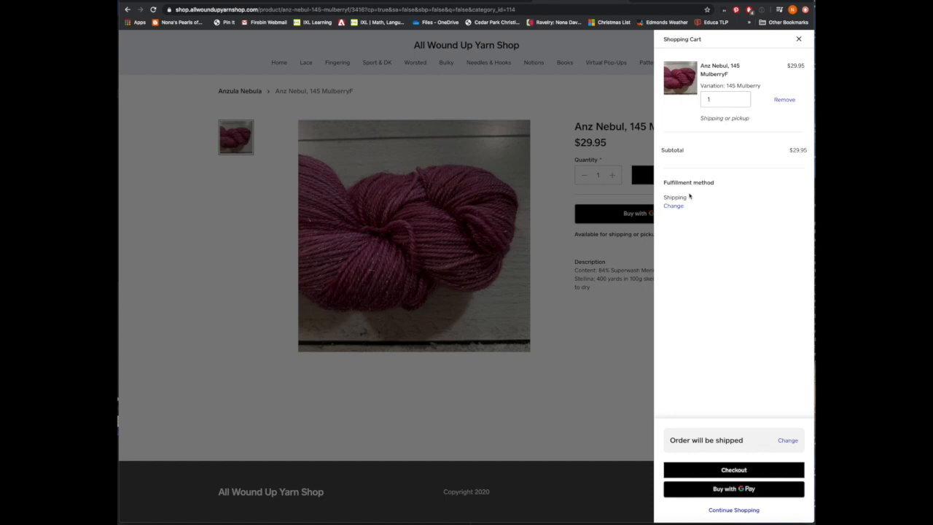
pyautogui.moveTo(768, 176)
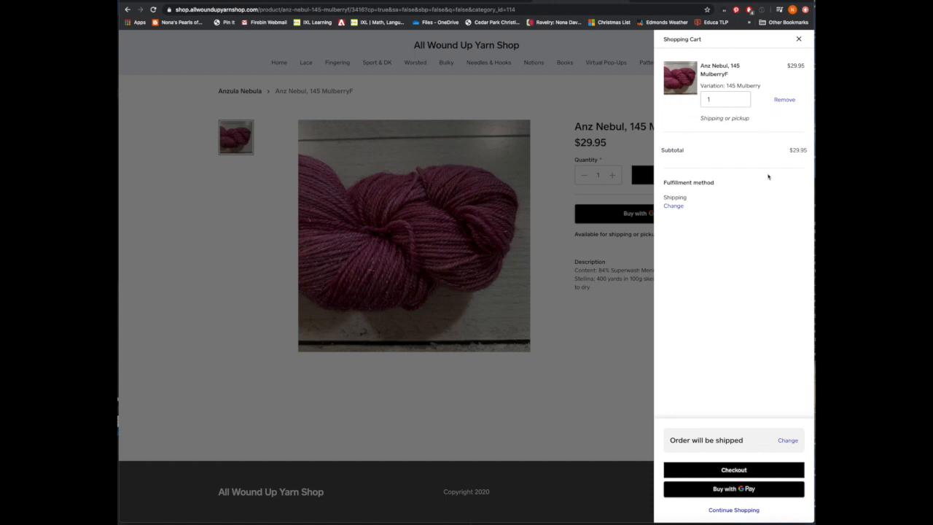
pyautogui.moveTo(758, 187)
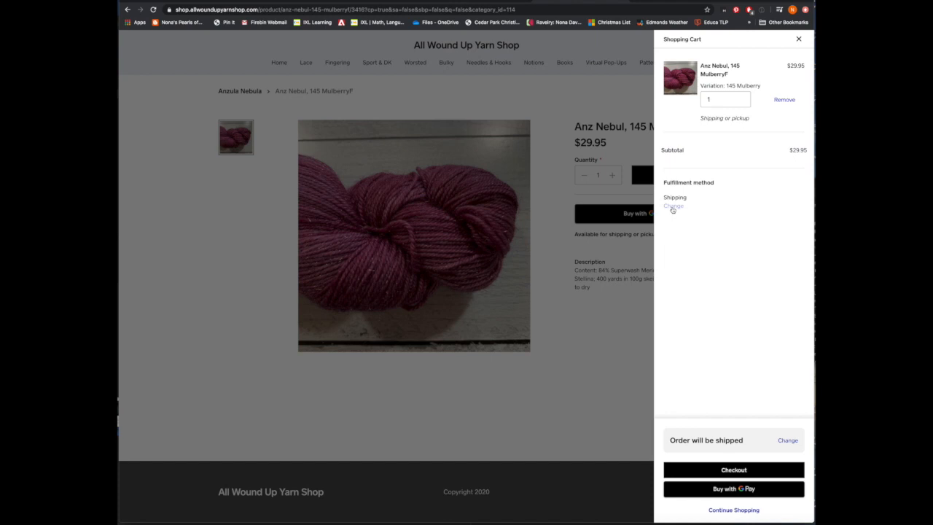
# Set fulfillment to pickup at the Edmonds shop and close the cart panel
pyautogui.click(673, 205)
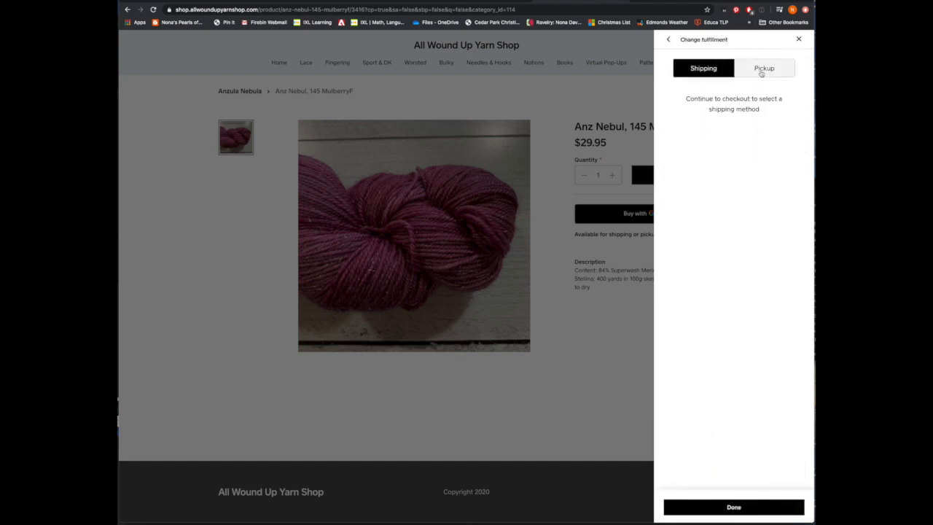
pyautogui.click(764, 68)
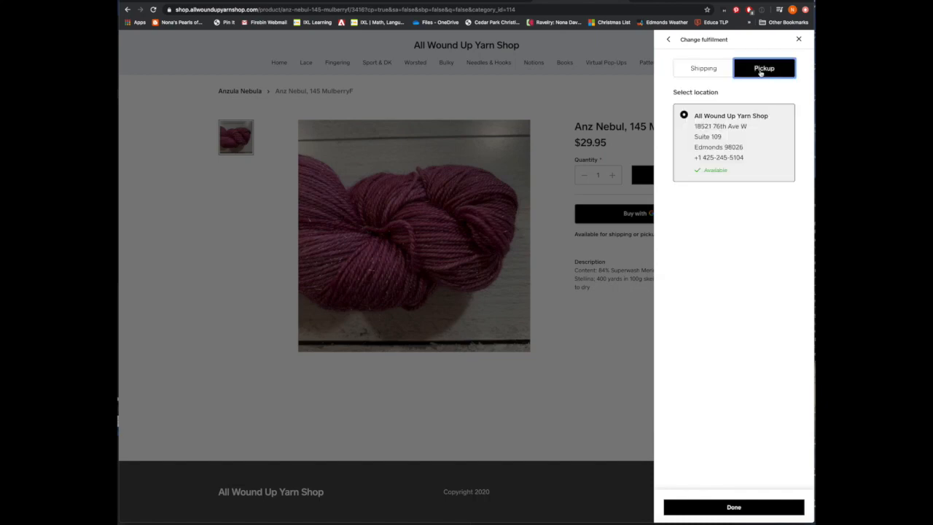
pyautogui.moveTo(753, 262)
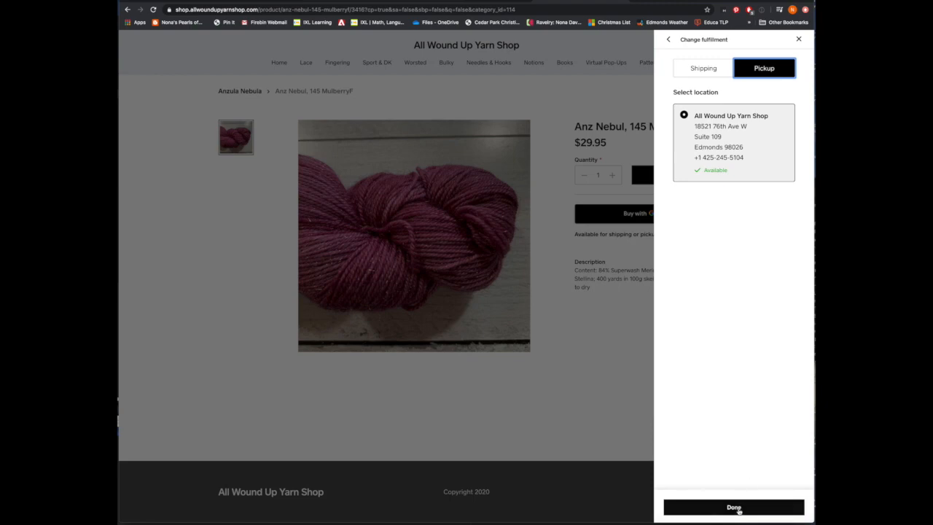
pyautogui.click(733, 506)
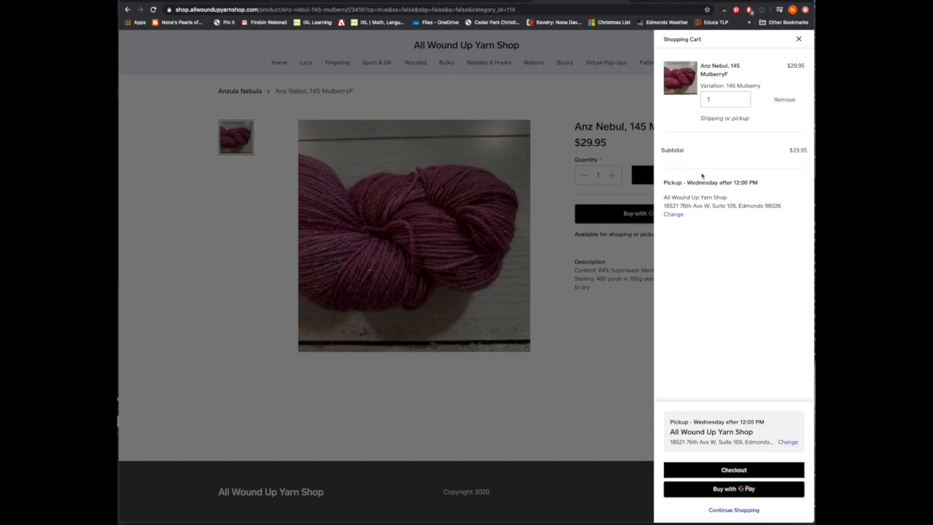
pyautogui.click(798, 39)
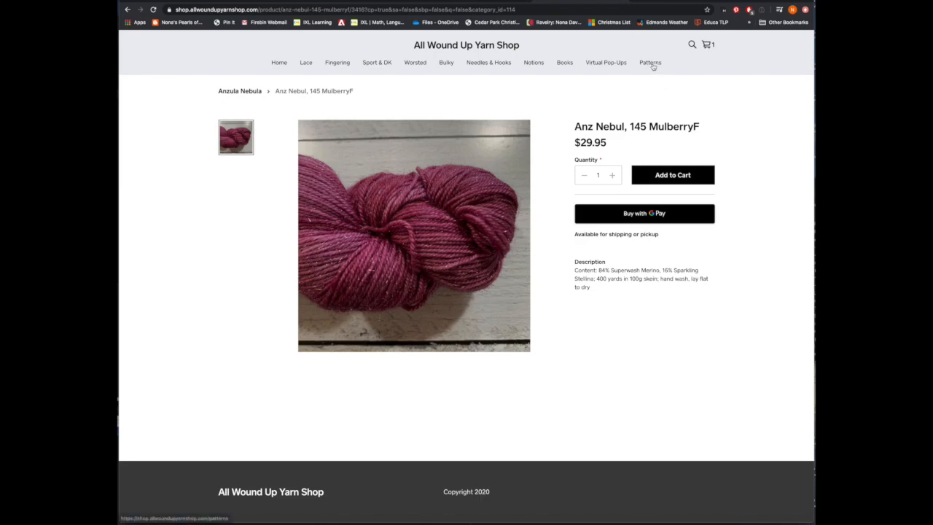
pyautogui.moveTo(649, 65)
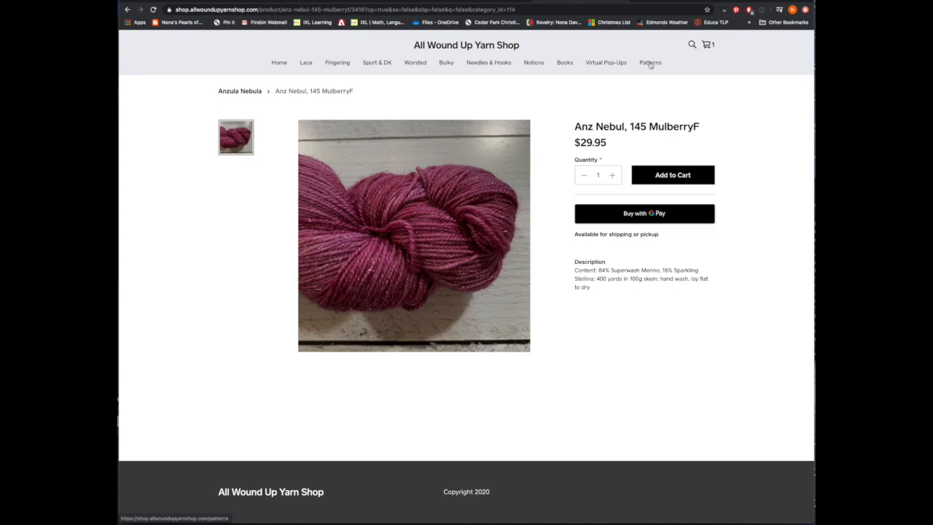
# Go to Digital Patterns From Ravelry and reach the $5.00–$8.00 download tiles
pyautogui.click(649, 62)
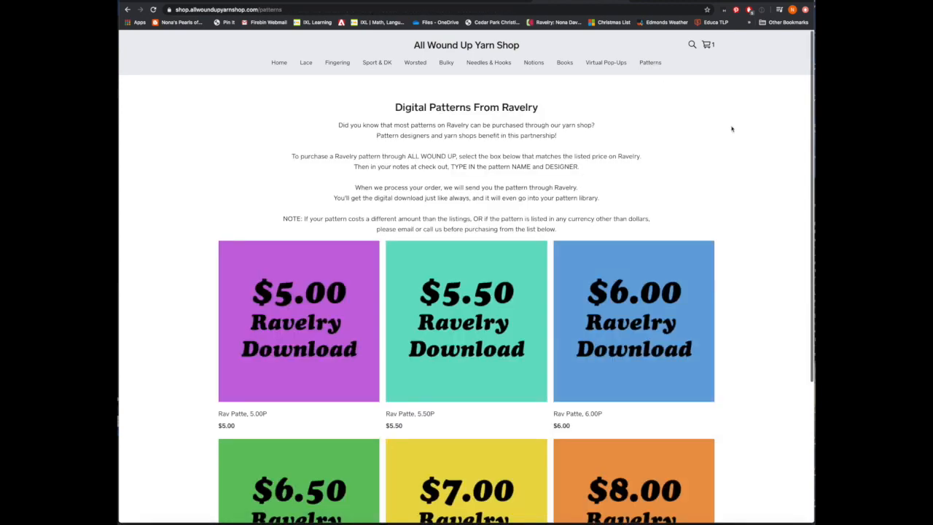
pyautogui.moveTo(729, 131)
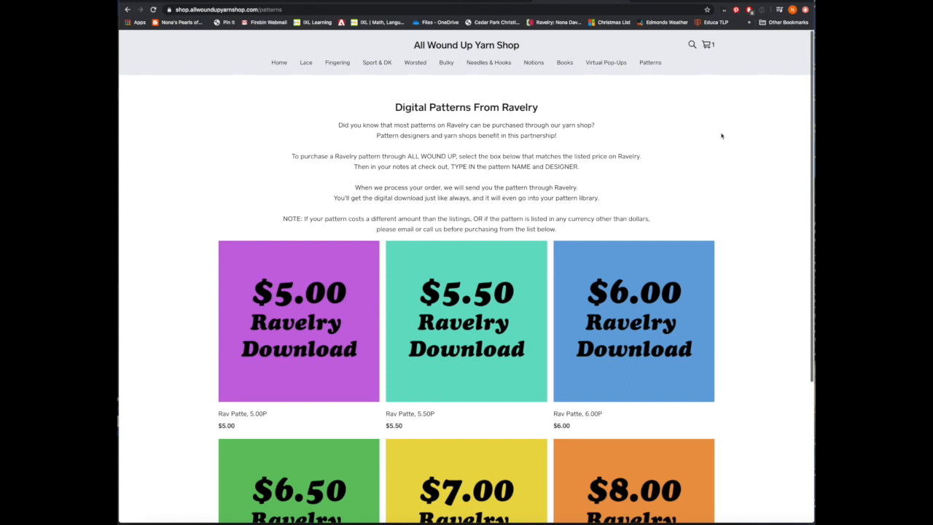
pyautogui.moveTo(727, 136)
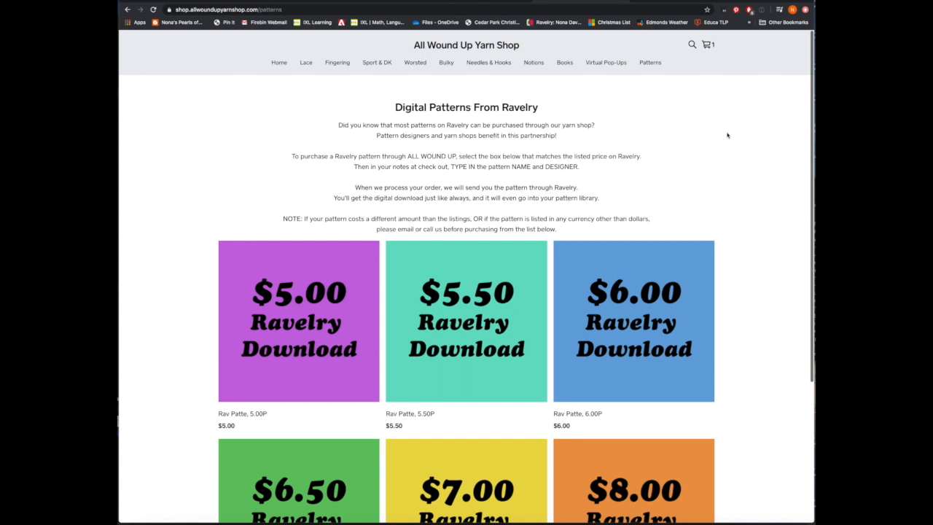
pyautogui.moveTo(710, 151)
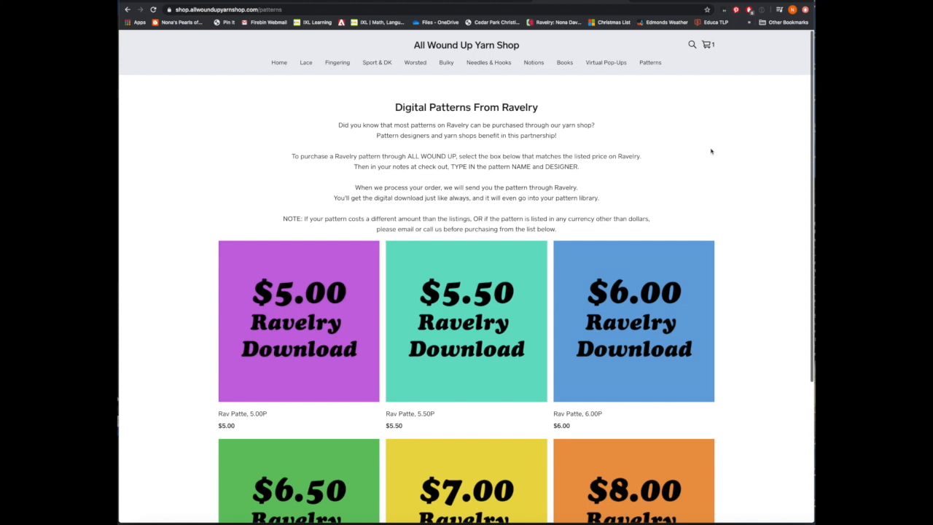
pyautogui.moveTo(543, 180)
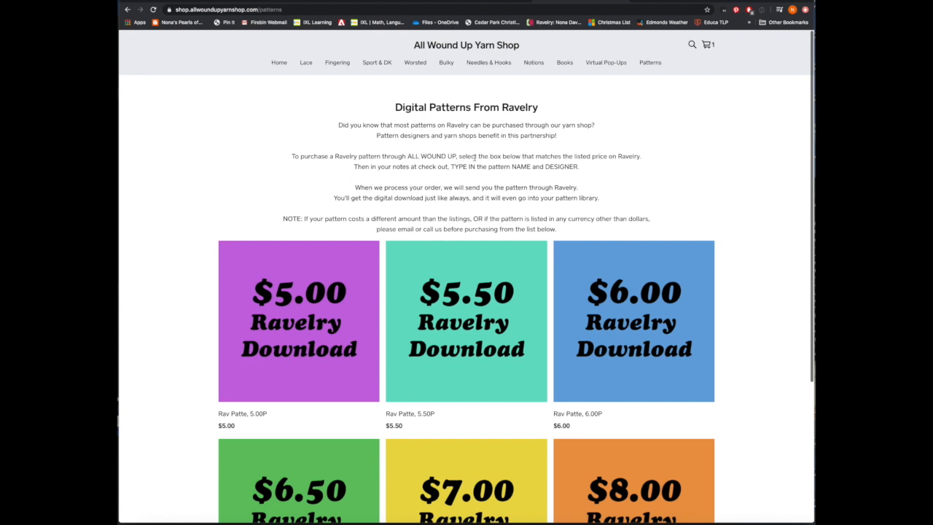
pyautogui.moveTo(745, 156)
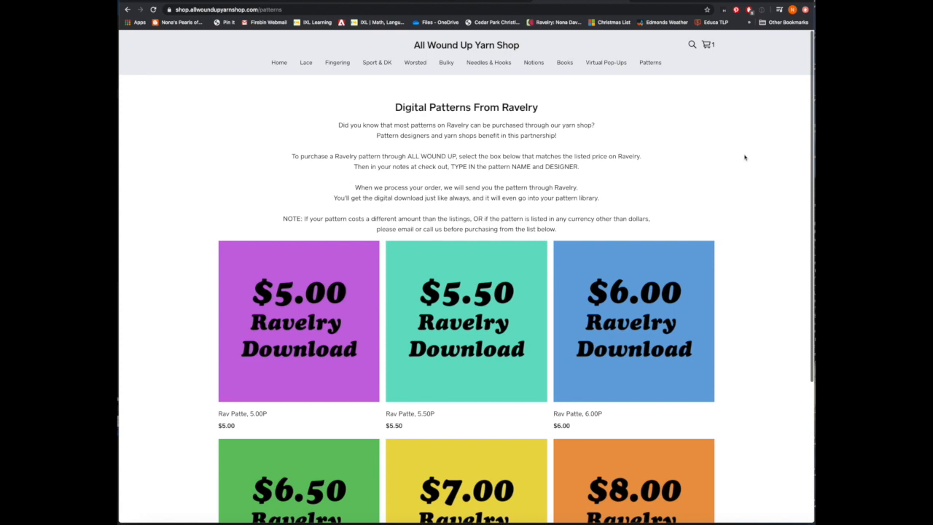
pyautogui.scroll(-3)
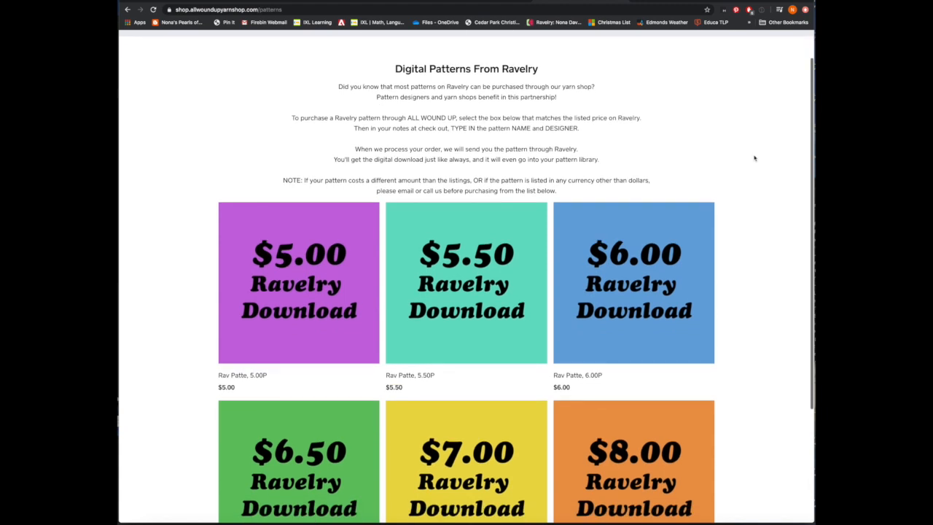
pyautogui.moveTo(749, 164)
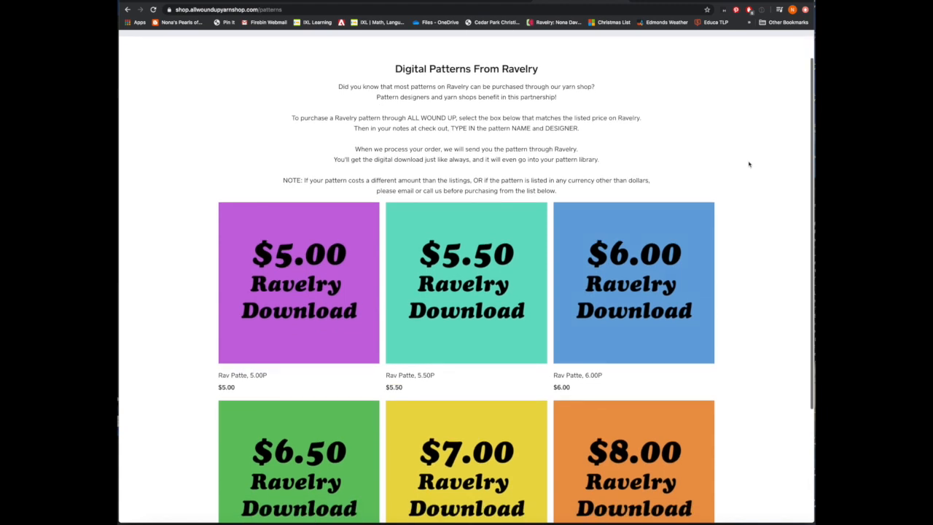
pyautogui.moveTo(747, 166)
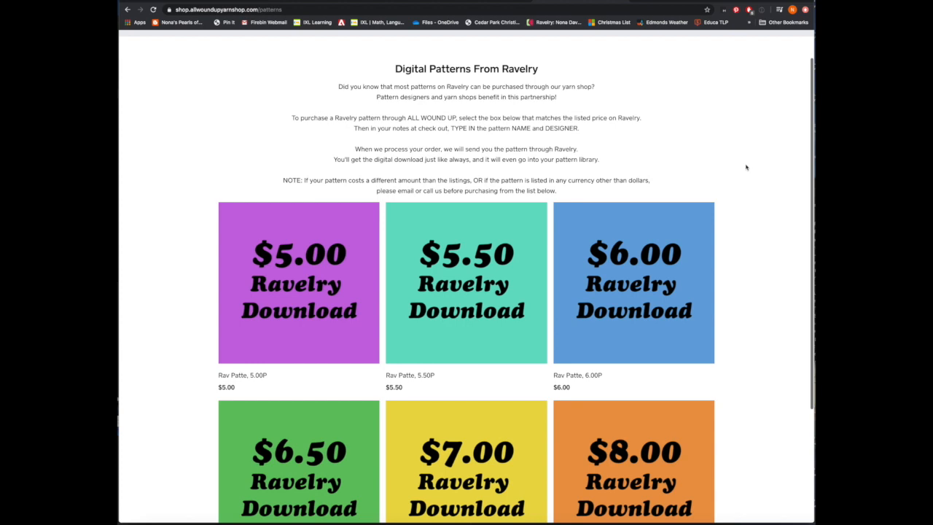
pyautogui.scroll(-3)
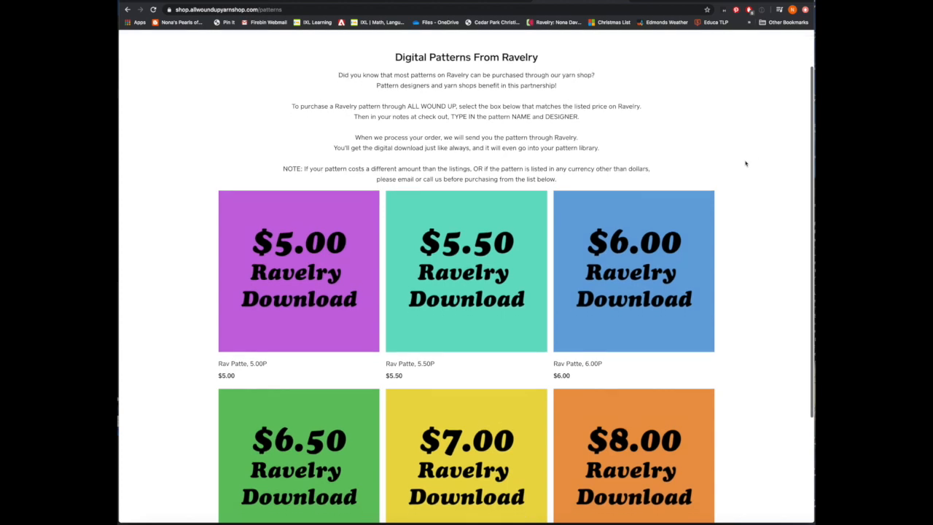
pyautogui.scroll(-3)
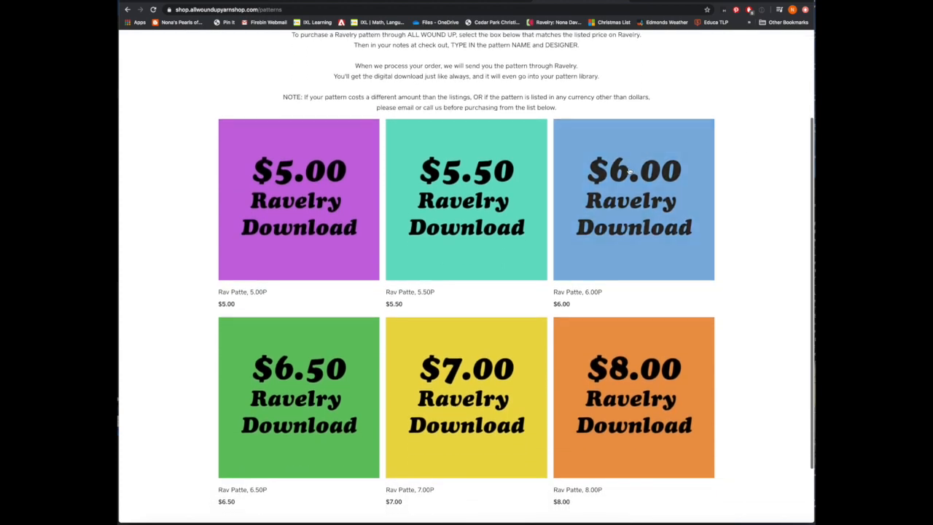
# Add the $6.00 Ravelry Download, bringing the cart subtotal to $35.95
pyautogui.click(632, 199)
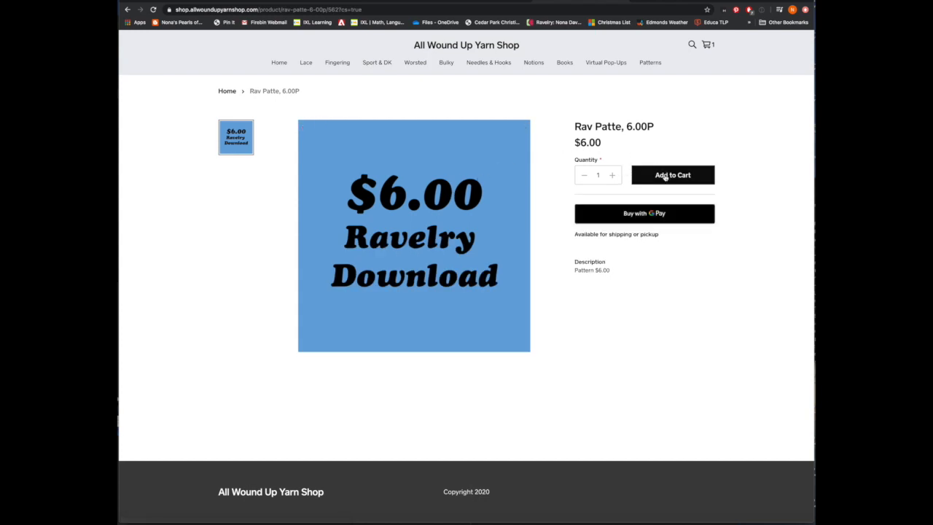
pyautogui.click(671, 175)
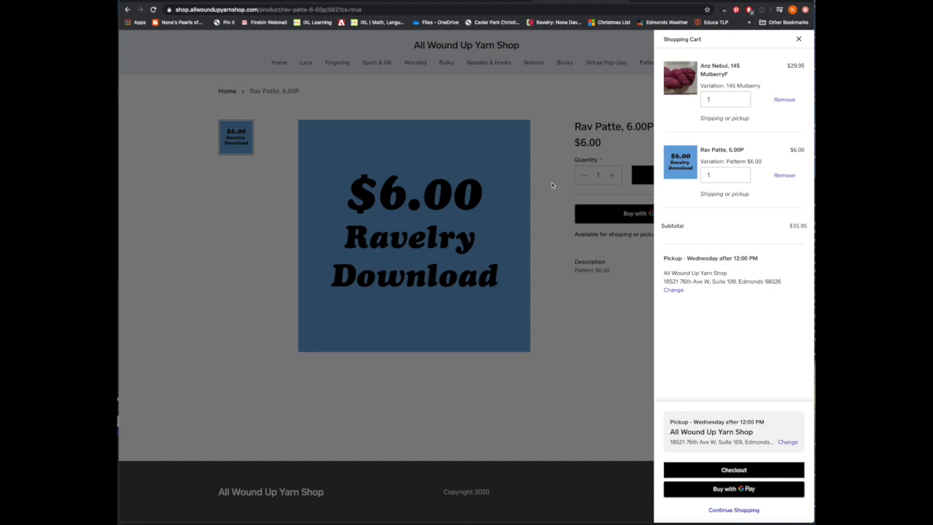
pyautogui.moveTo(546, 230)
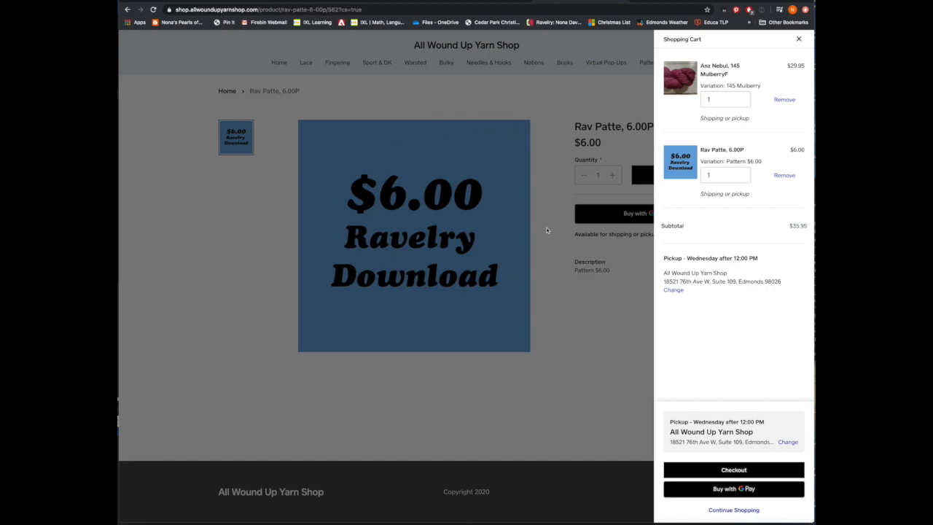
pyautogui.moveTo(551, 214)
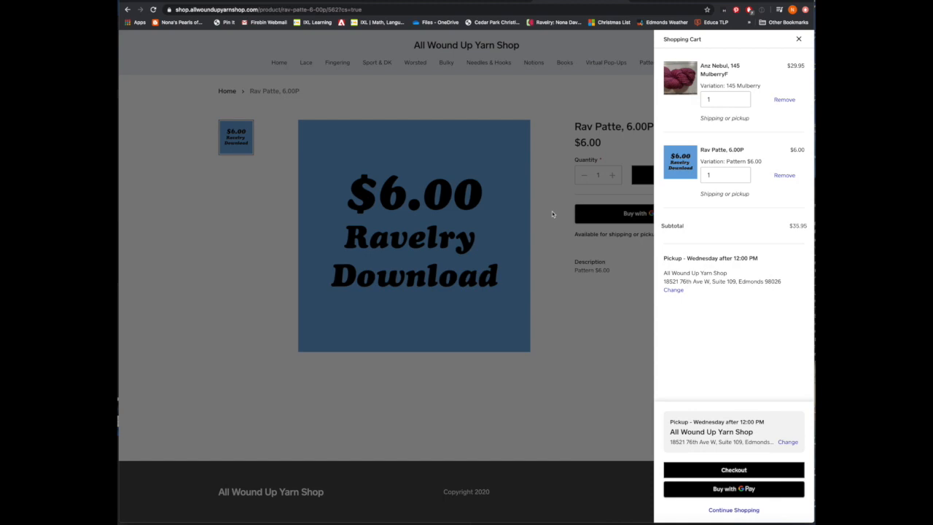
pyautogui.moveTo(550, 214)
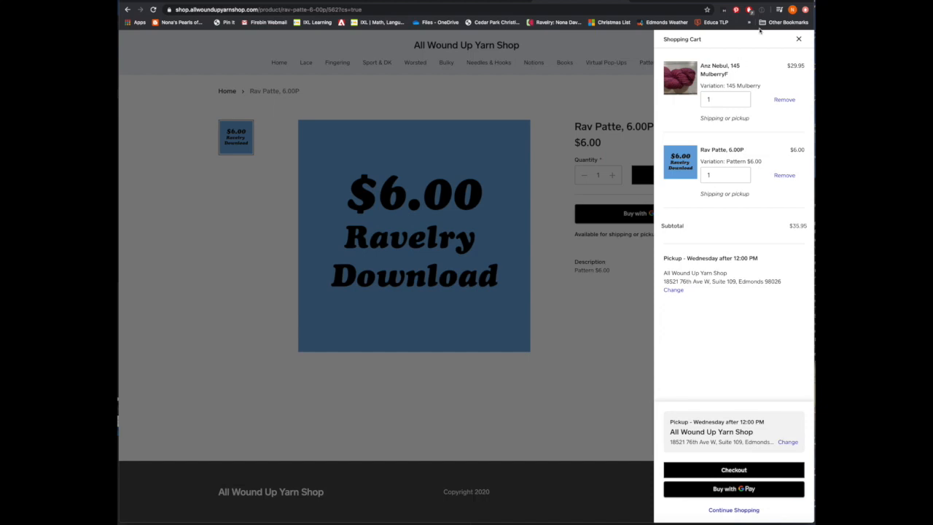
pyautogui.moveTo(720, 75)
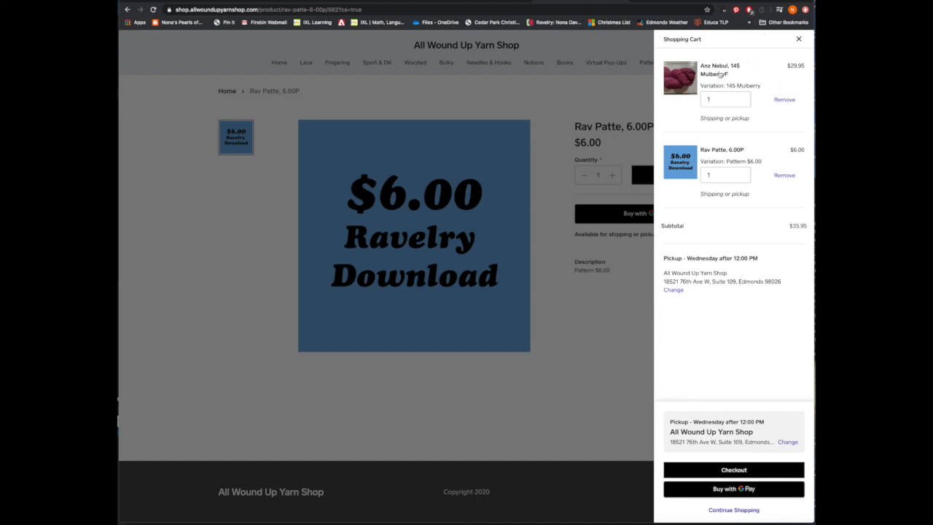
pyautogui.moveTo(734, 292)
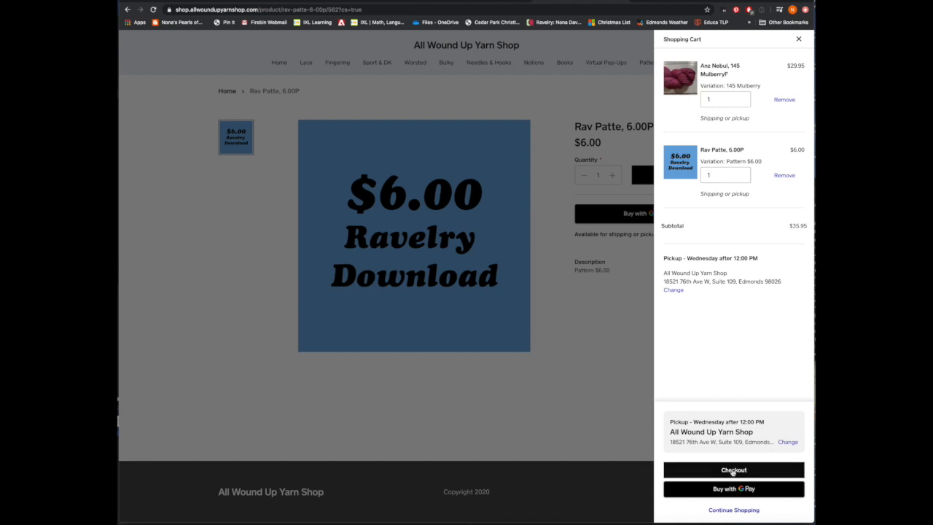
# Begin secure checkout, reaching the $39.68 order total with $3.73 tax
pyautogui.click(733, 469)
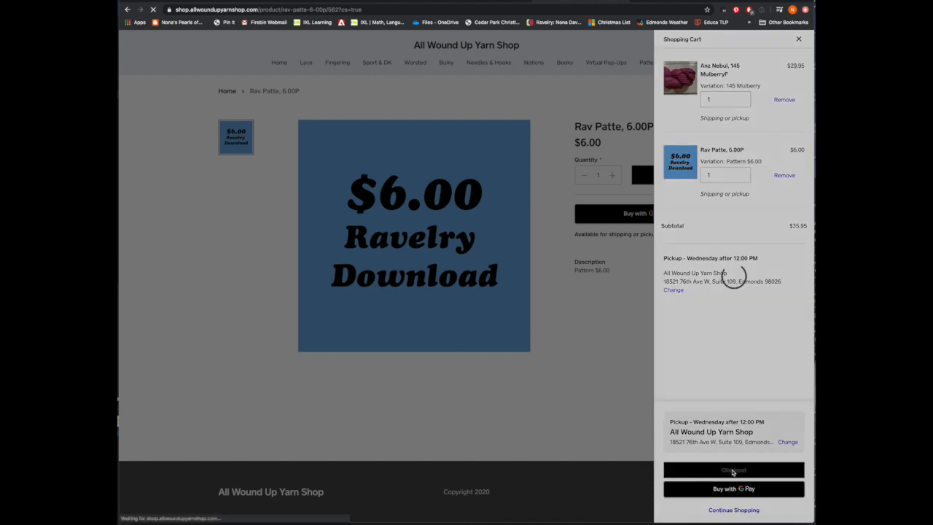
pyautogui.click(733, 469)
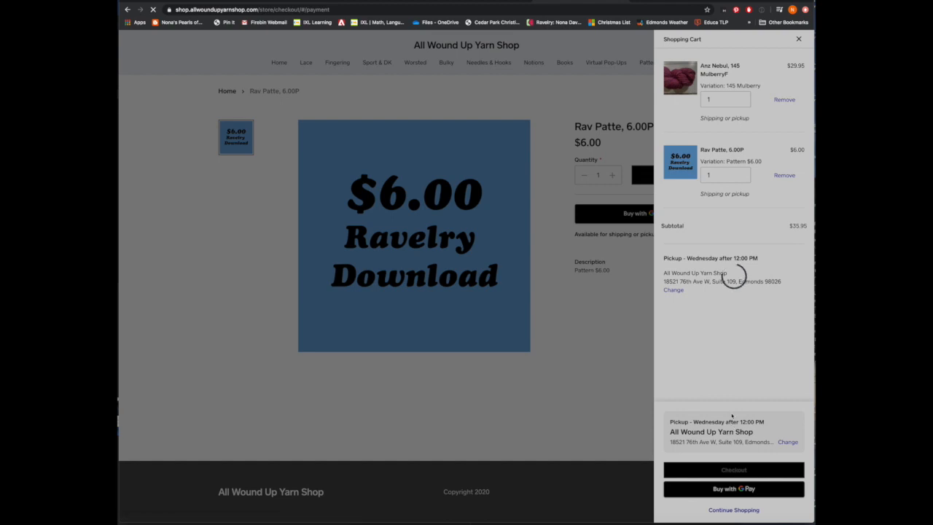
pyautogui.click(733, 469)
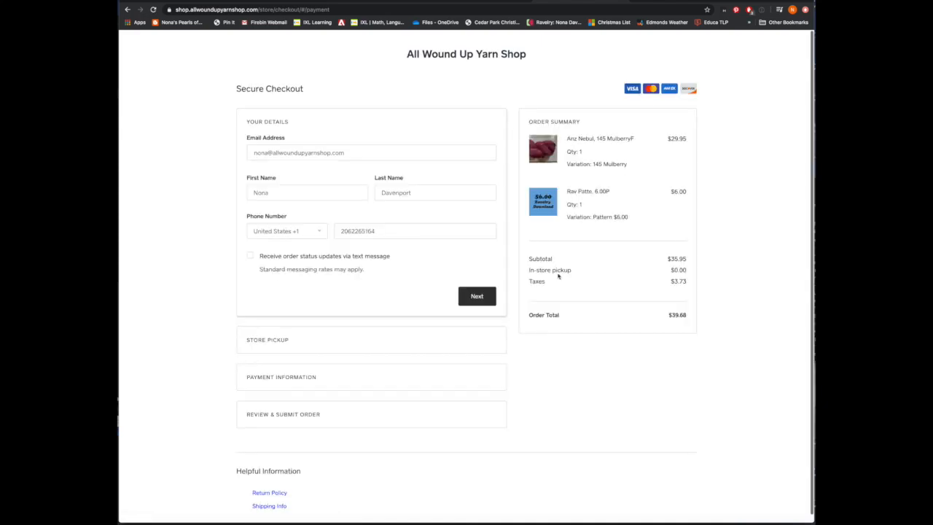
pyautogui.moveTo(368, 173)
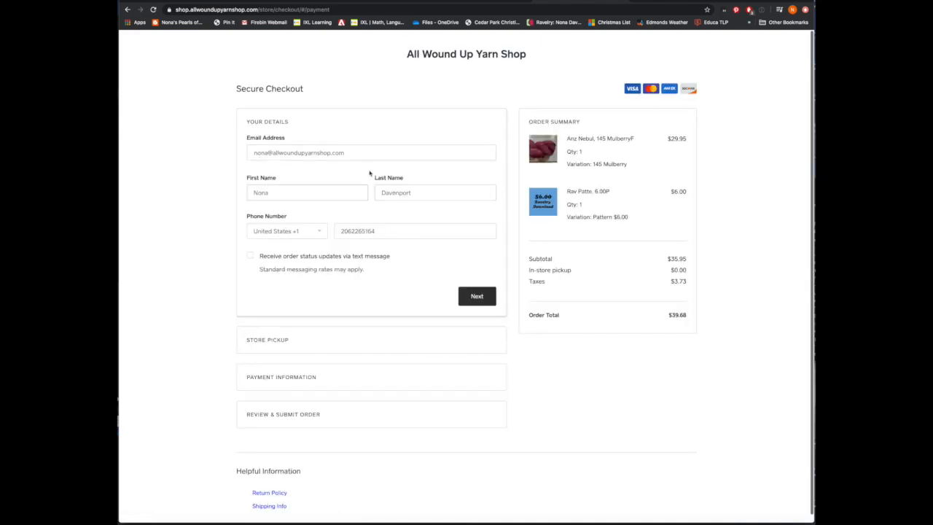
pyautogui.scroll(-3)
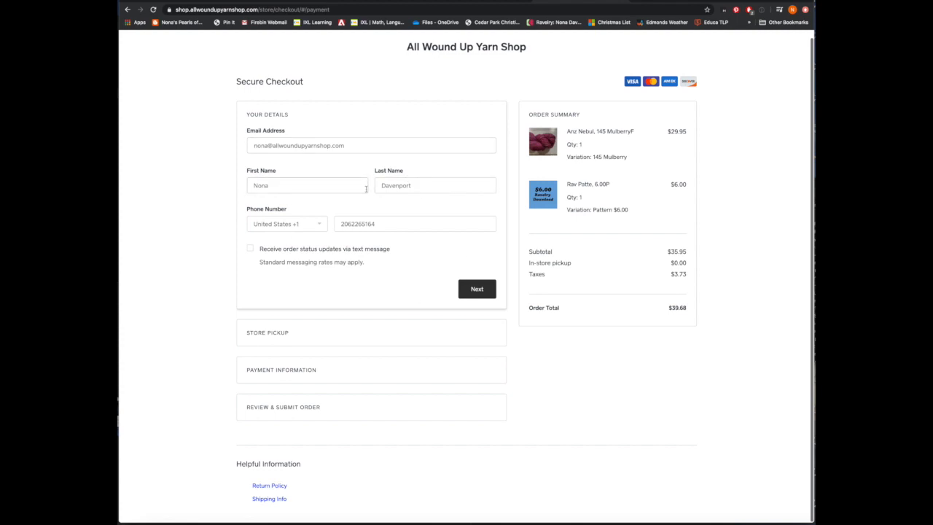
# Continue past contact details and note Tincture by Andrea Mowry, asking to wind the yarn
pyautogui.click(476, 288)
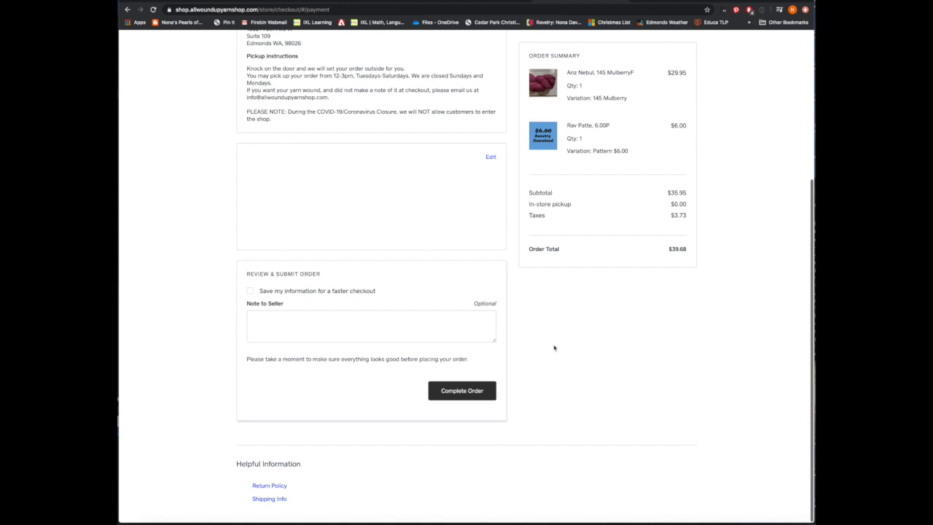
pyautogui.moveTo(246, 274)
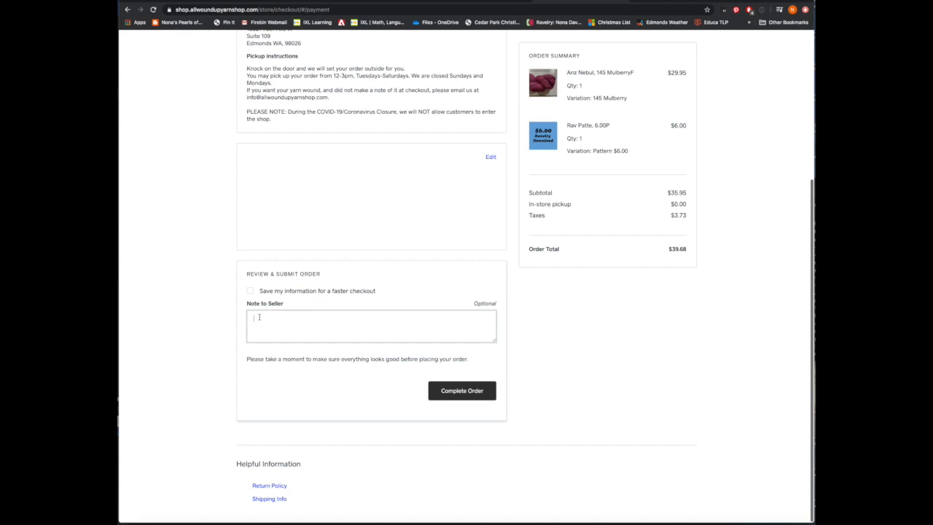
pyautogui.write('Th')
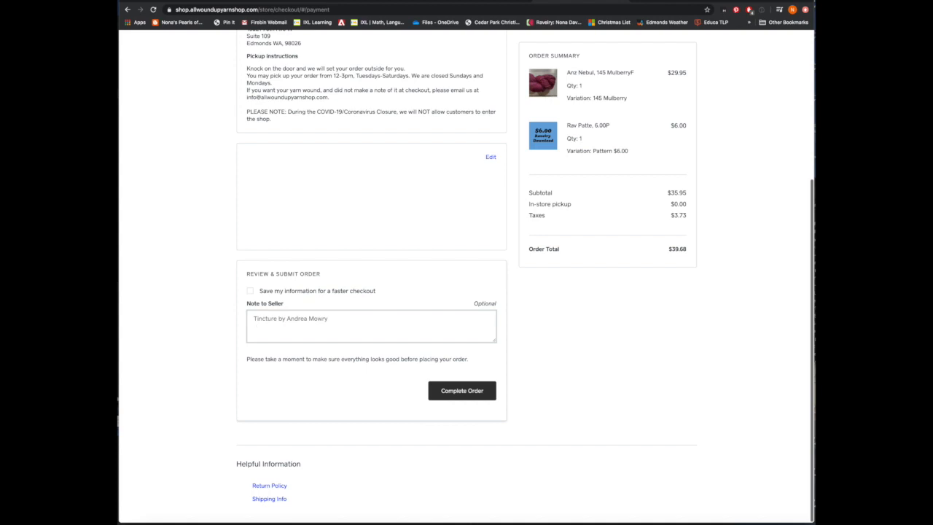
pyautogui.write('Please wind my yarn')
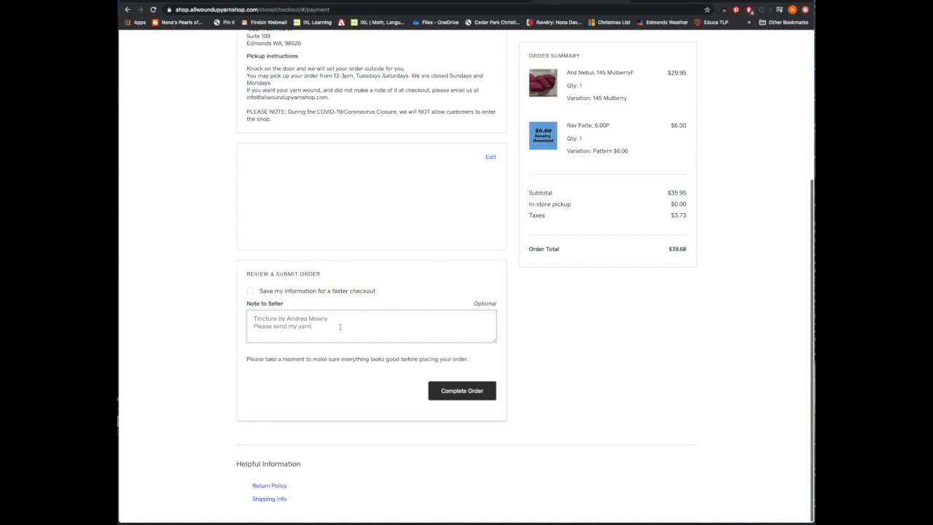
pyautogui.moveTo(342, 329)
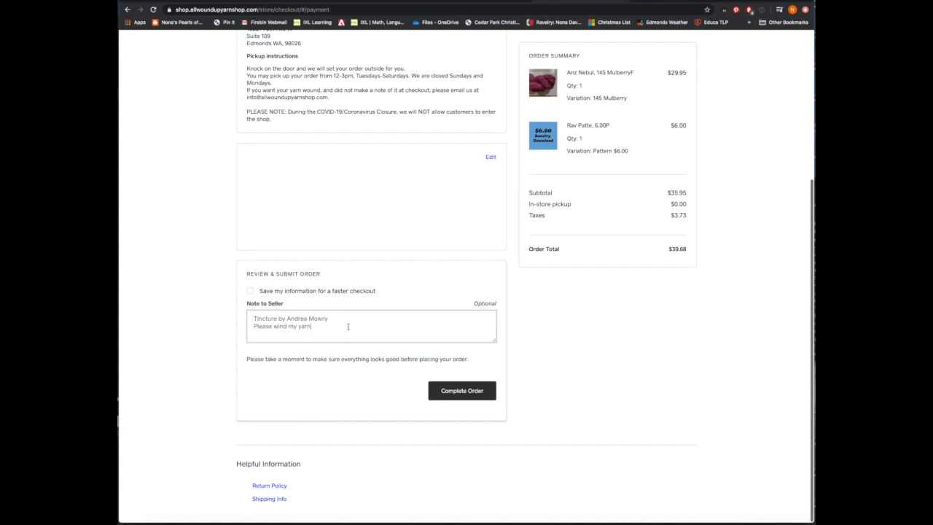
pyautogui.moveTo(363, 322)
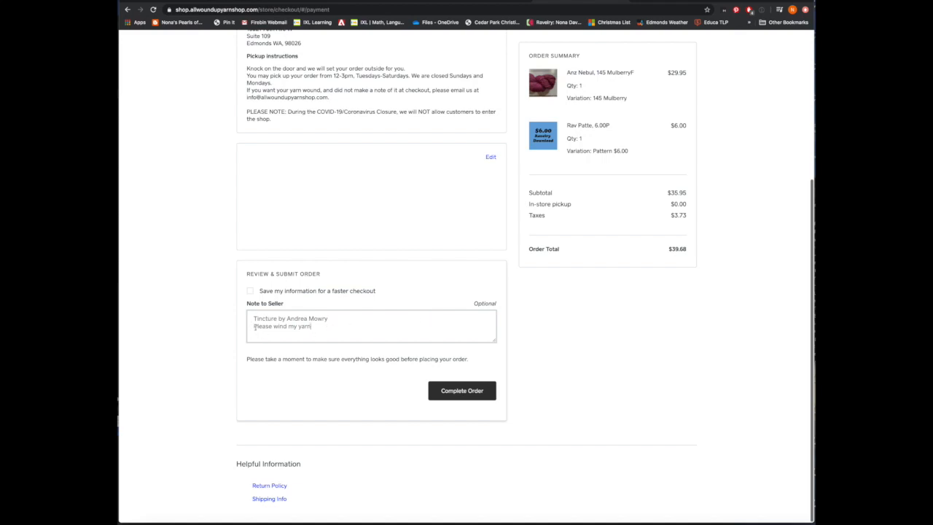
pyautogui.moveTo(338, 332)
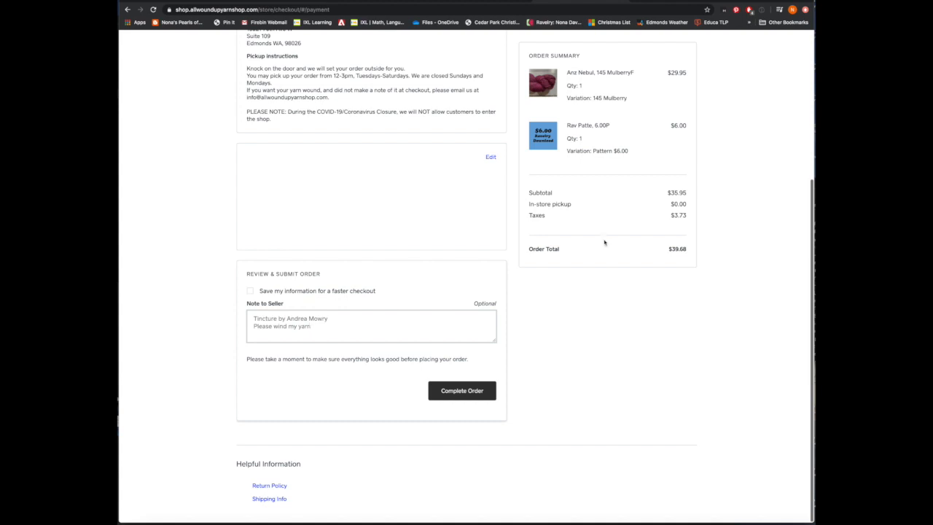
pyautogui.moveTo(610, 298)
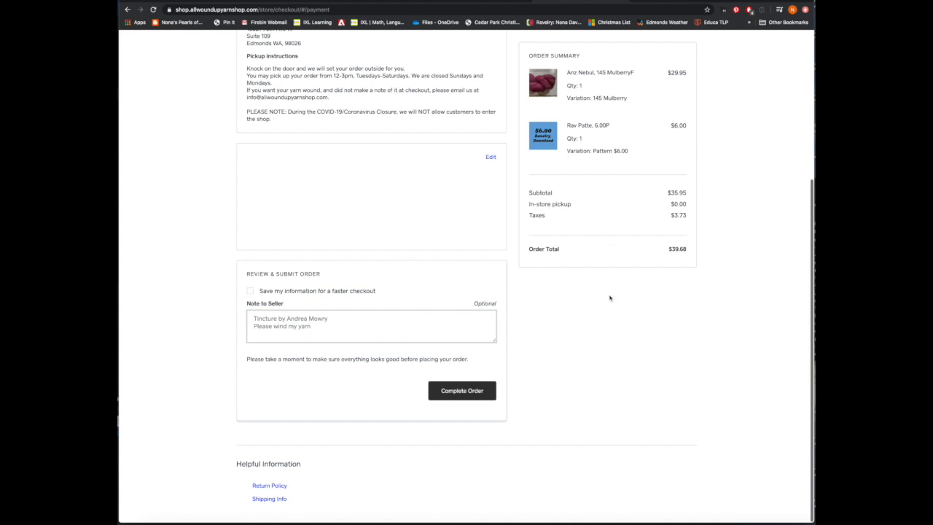